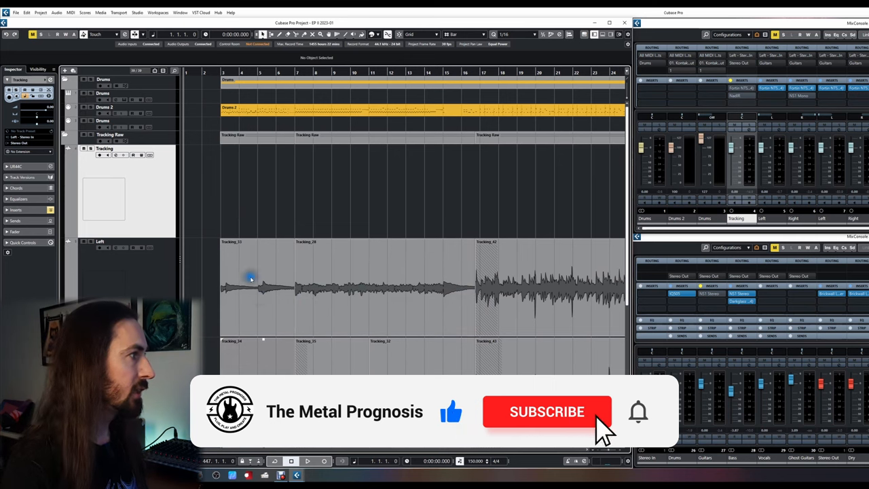
Check the Fortin NTS amp plugin settings and close it again
click(546, 411)
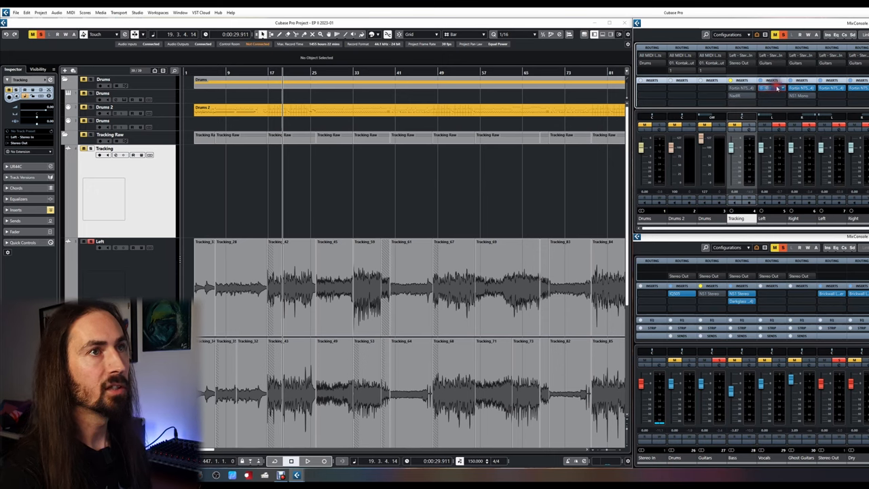
click(772, 89)
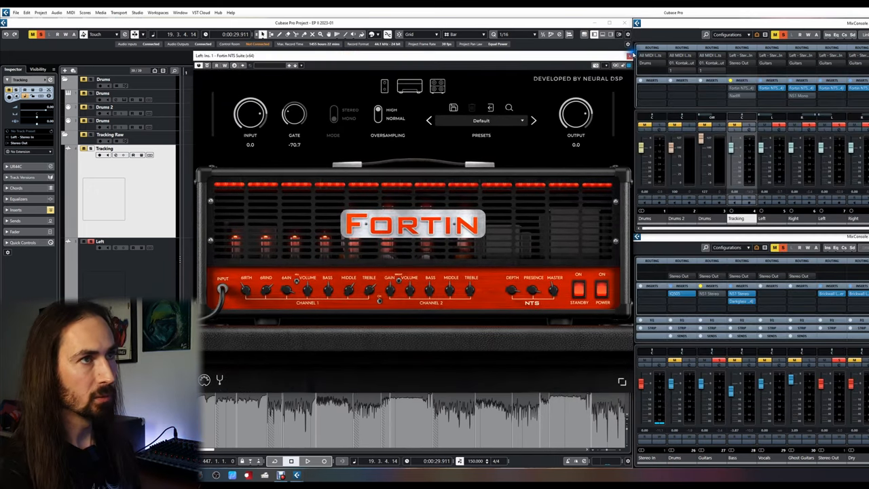
click(628, 56)
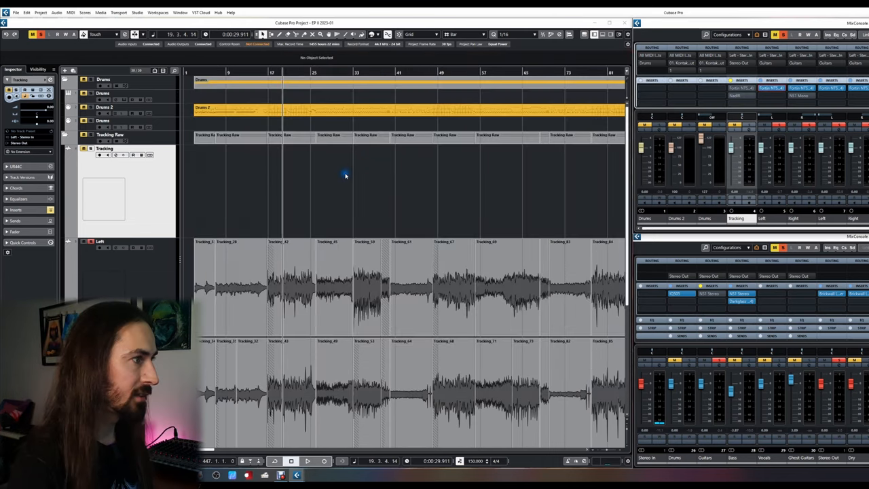
click(307, 462)
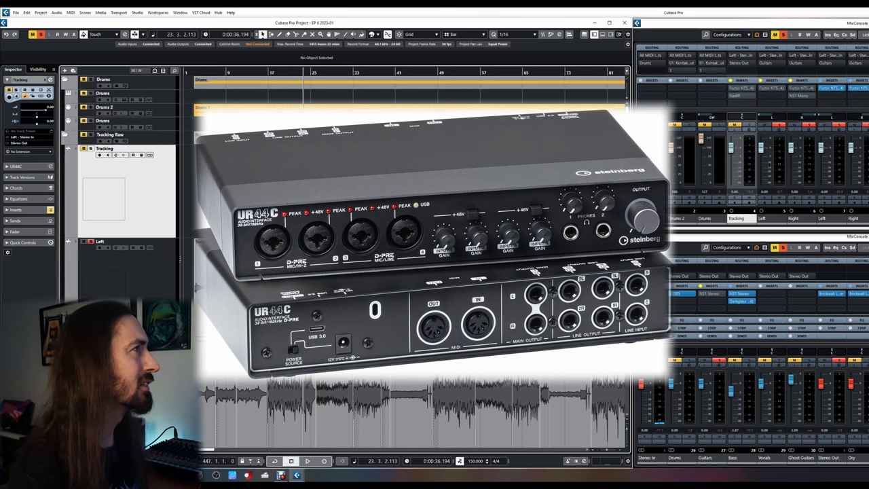
Review the audio connections overview, then select the Left guitar track
click(137, 13)
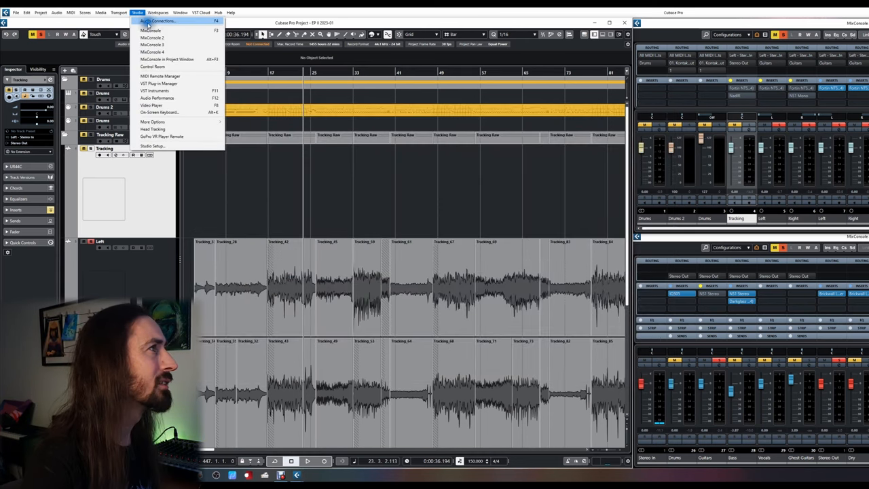
click(158, 20)
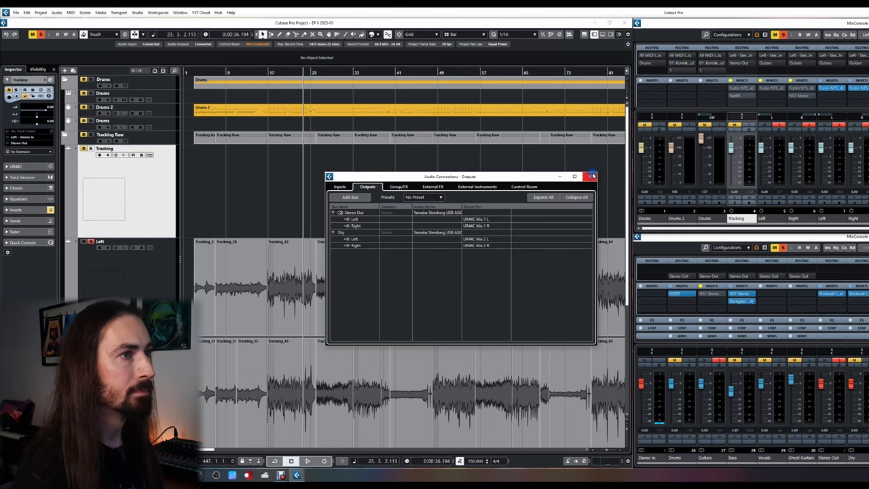
click(589, 177)
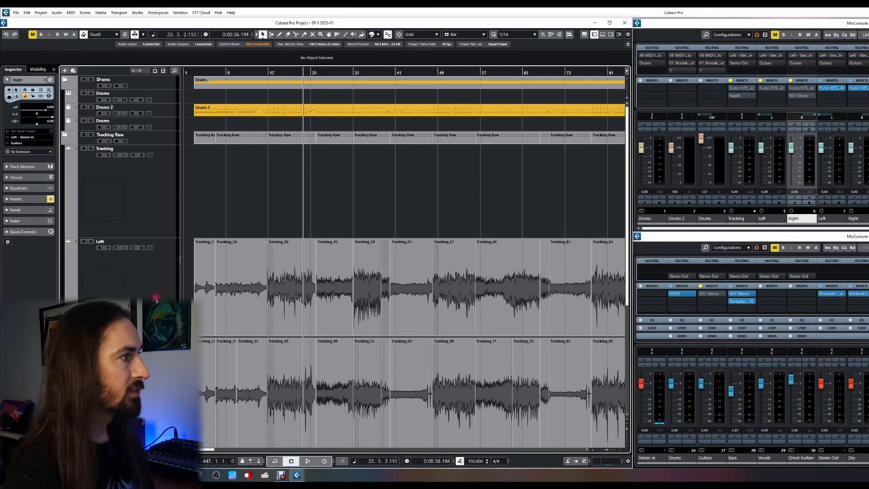
click(100, 242)
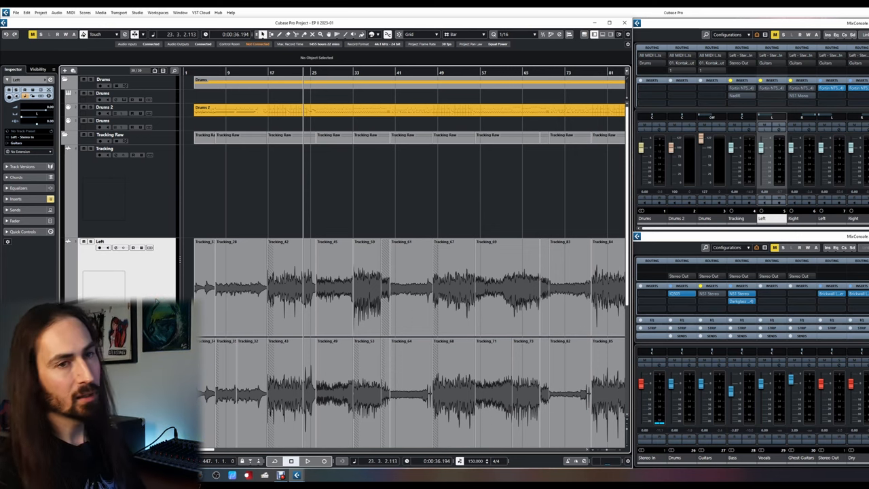
mouse_move(129, 212)
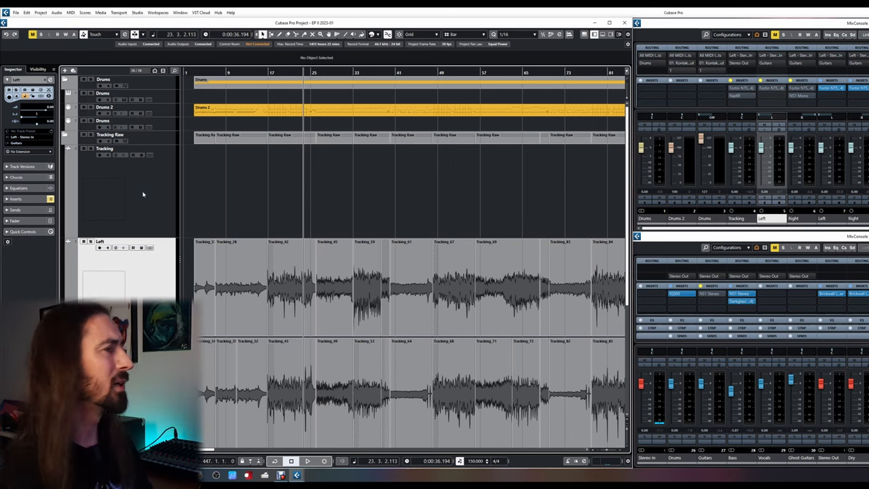
mouse_move(174, 209)
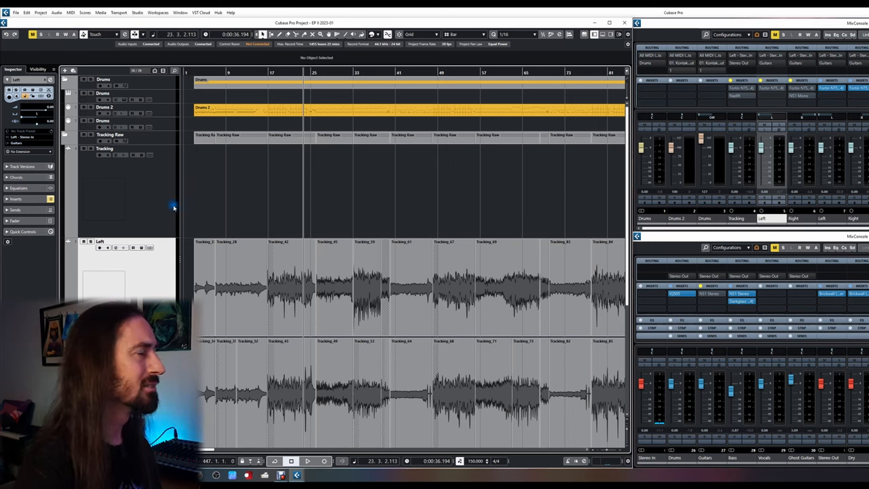
mouse_move(162, 197)
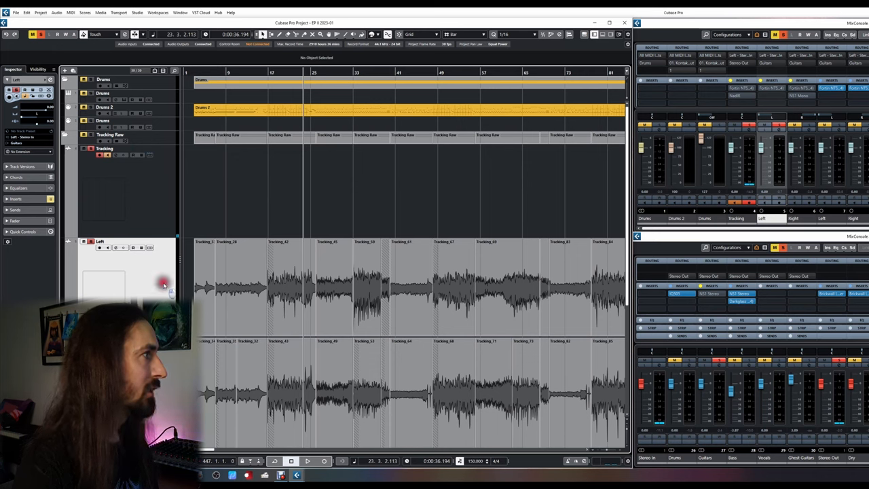
Route the Left track's output to a different project bus
click(27, 142)
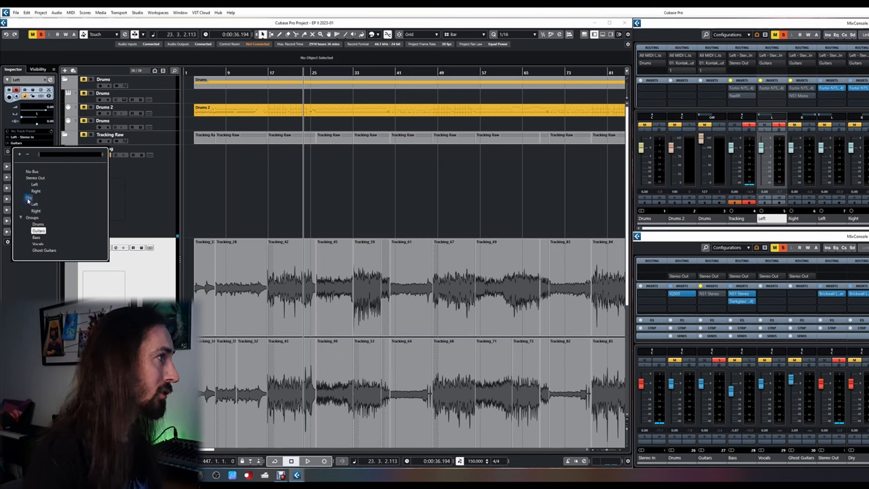
click(35, 198)
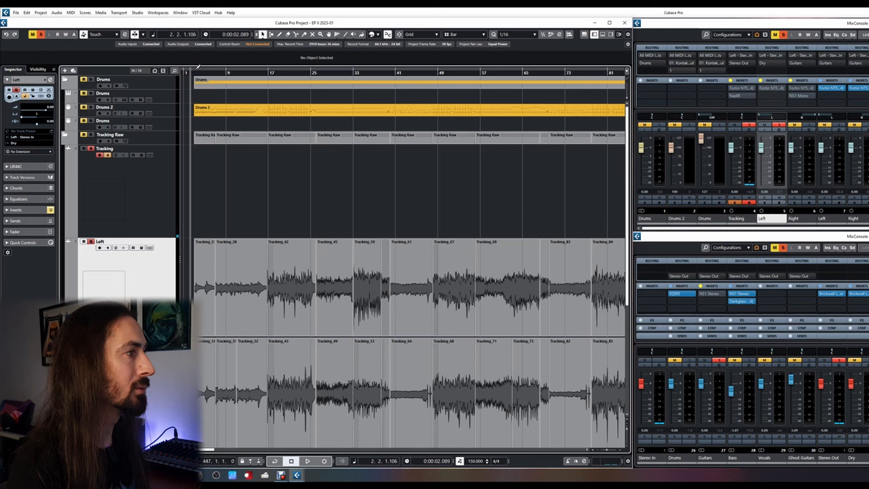
click(272, 74)
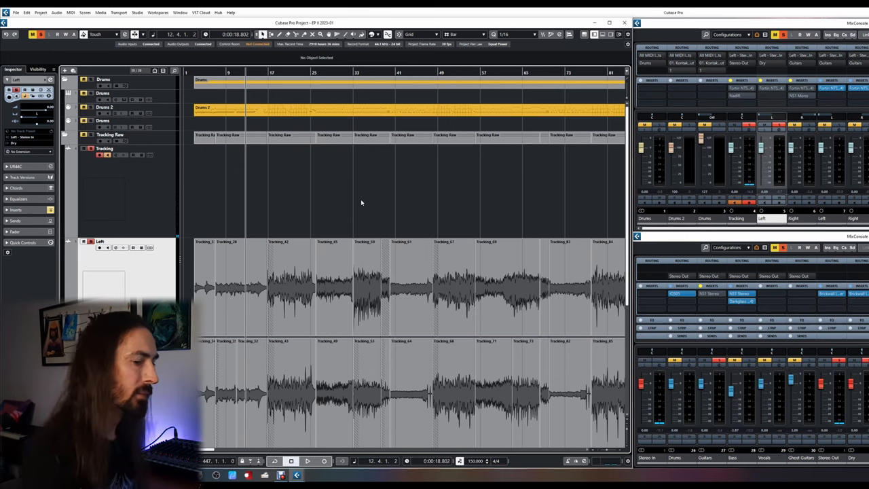
click(263, 73)
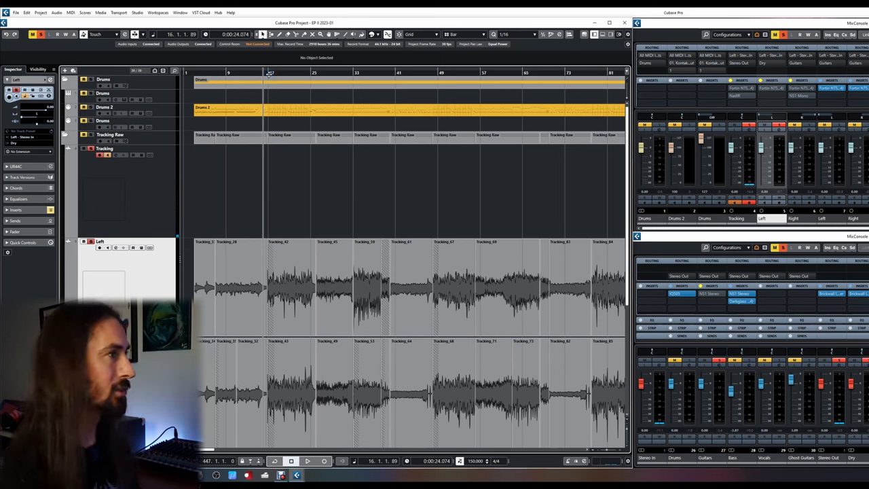
click(307, 462)
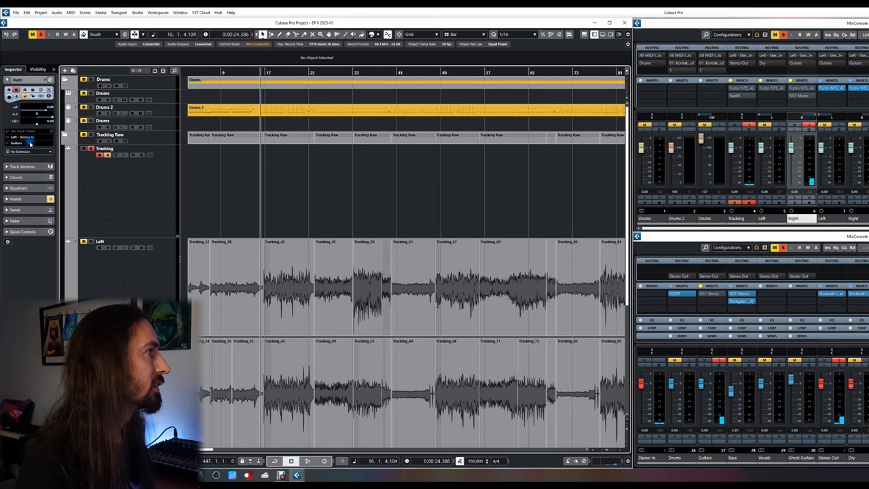
click(27, 143)
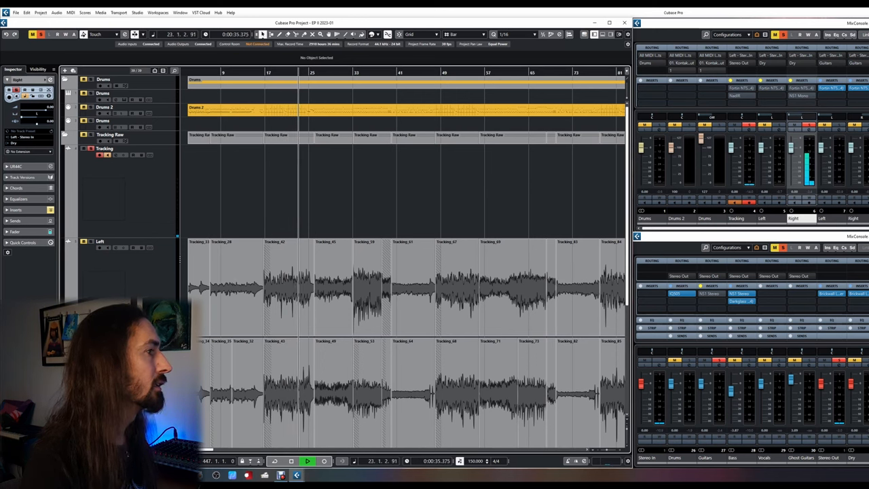
click(291, 461)
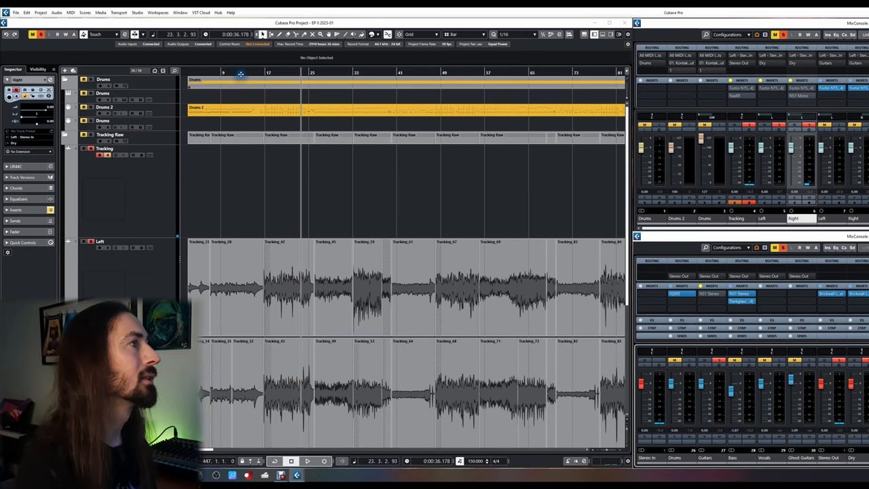
click(307, 461)
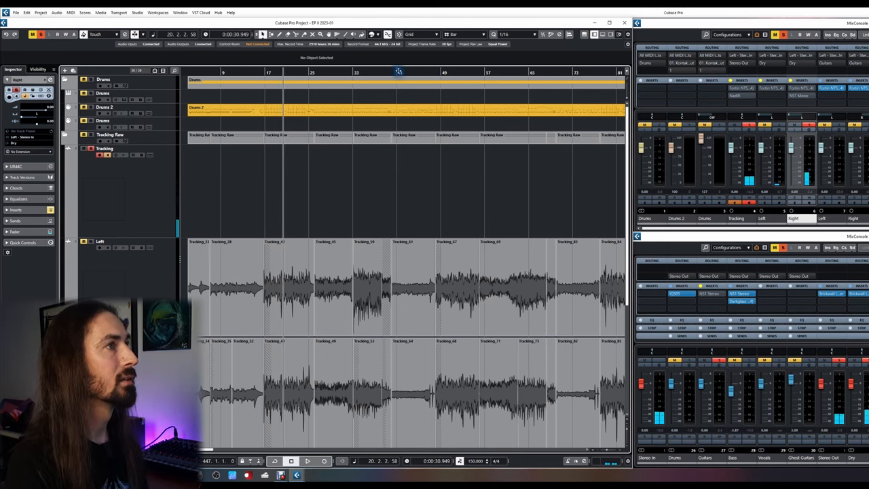
click(307, 462)
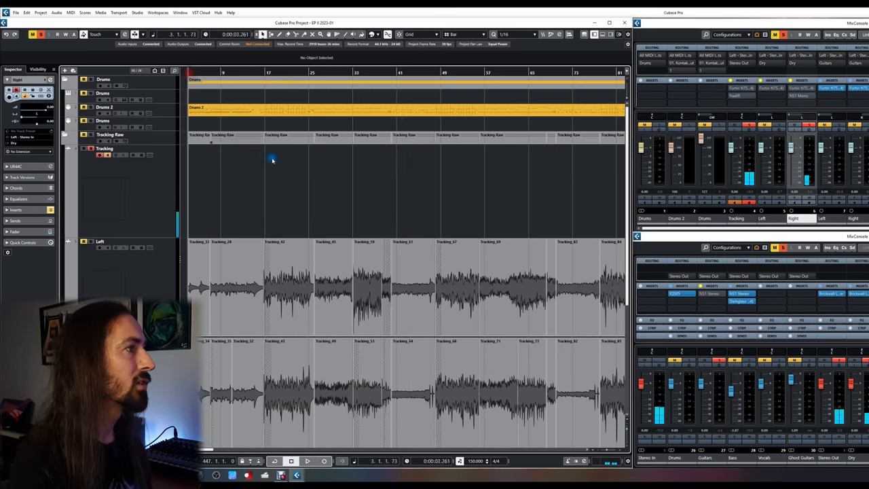
mouse_move(295, 193)
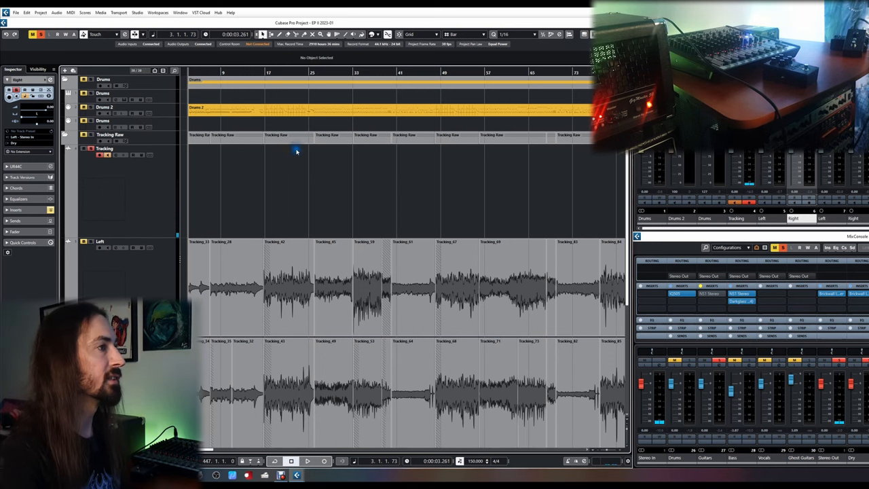
Start recording a new re-amped guitar take on the Tracking track
click(307, 461)
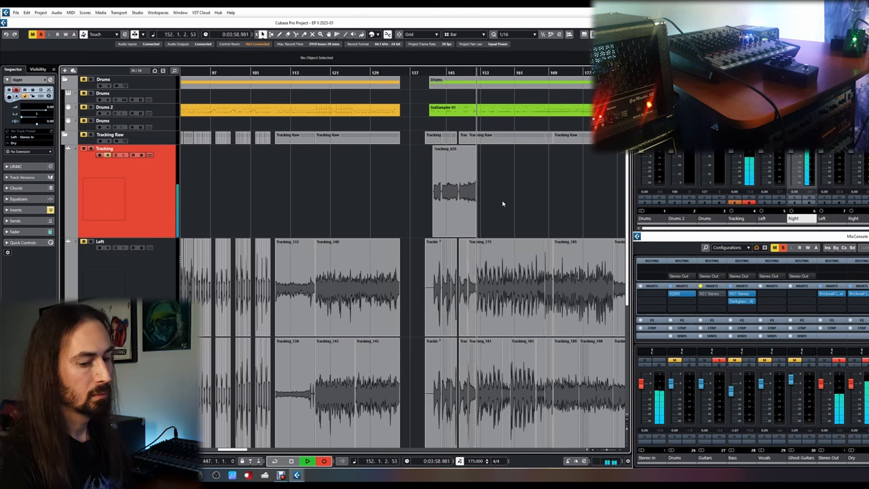
Stop the recording, keeping the short take near bar 127
click(455, 190)
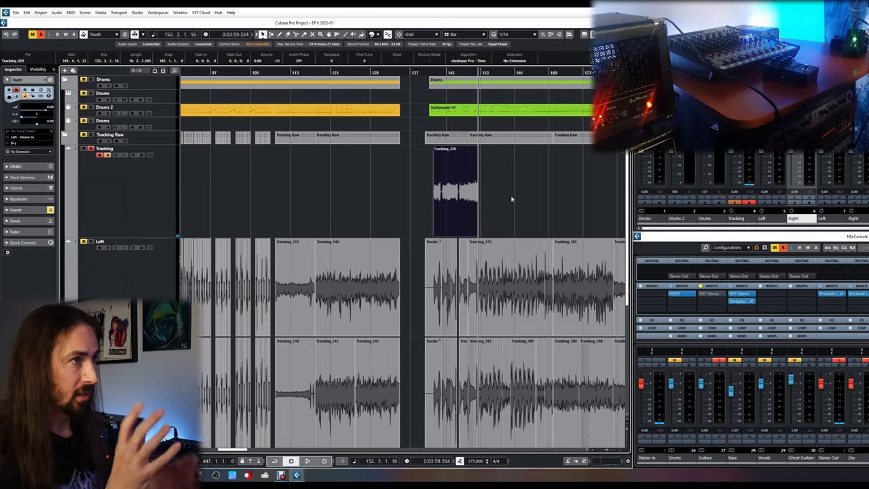
mouse_move(519, 198)
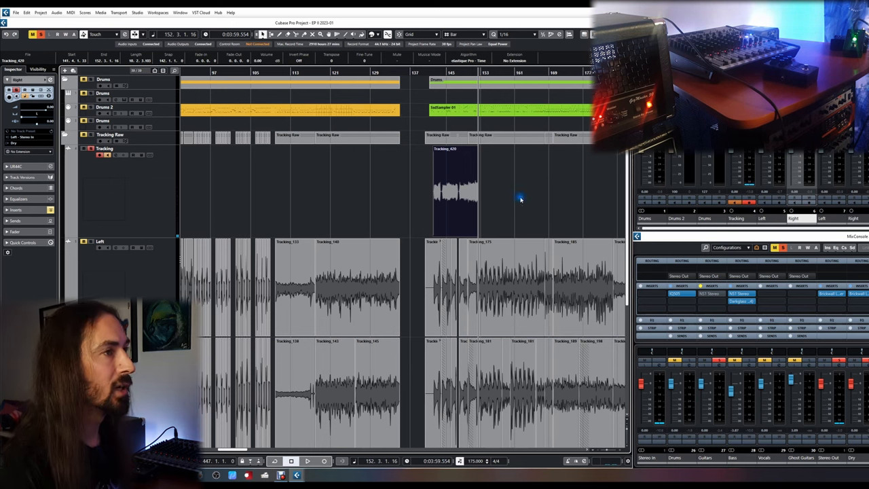
mouse_move(536, 196)
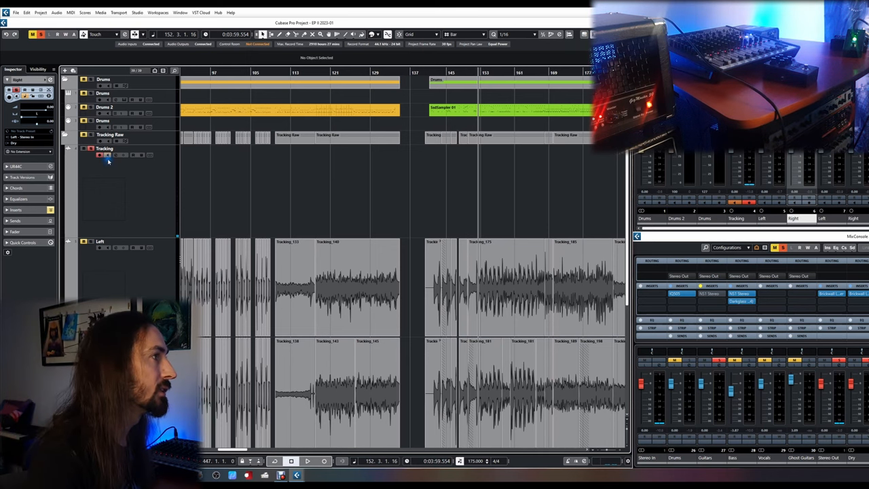
Clear the short take from the Tracking track, leaving it empty
click(105, 148)
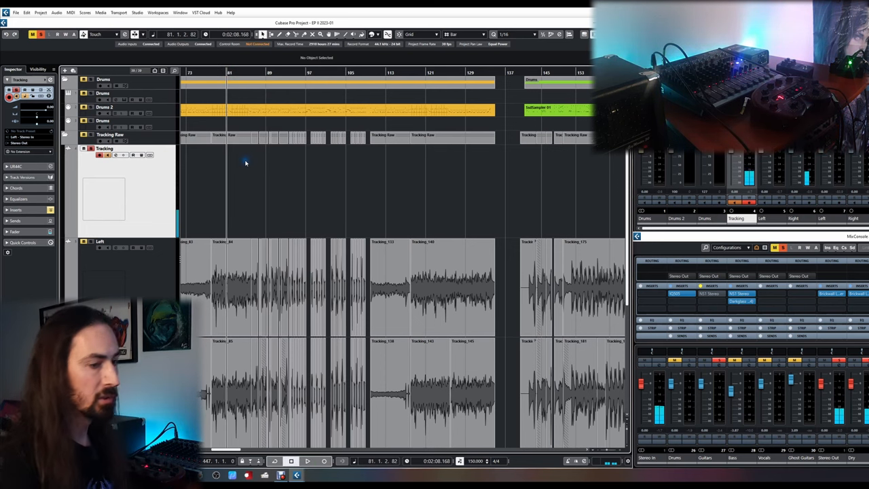
Record a short trial take on the Tracking track and stop it
click(324, 462)
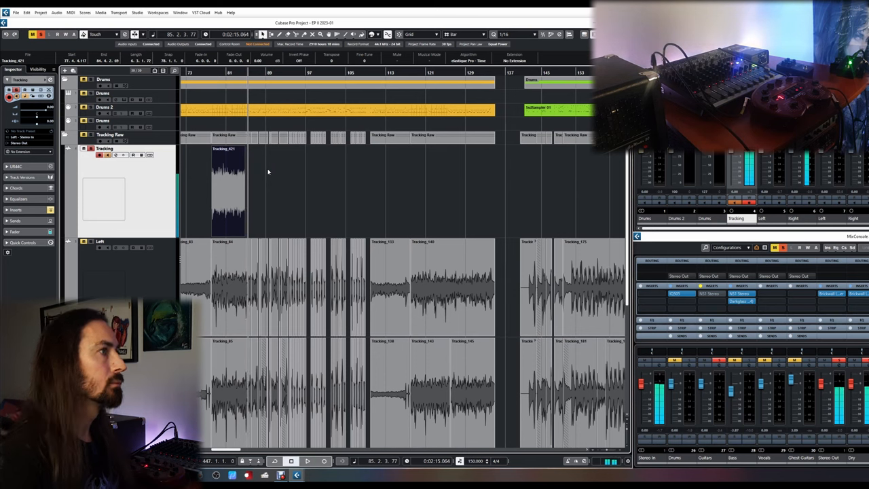
click(272, 202)
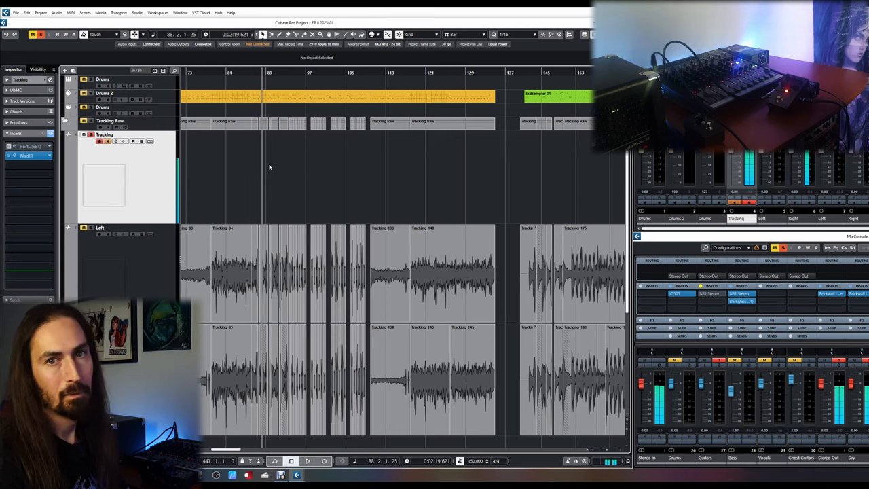
Record a brief trial take near bar 223 and remove it again
click(386, 73)
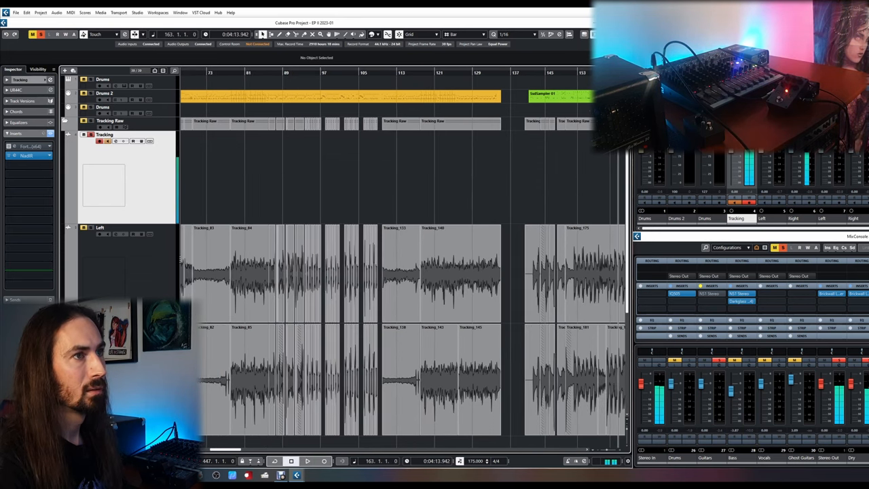
click(307, 462)
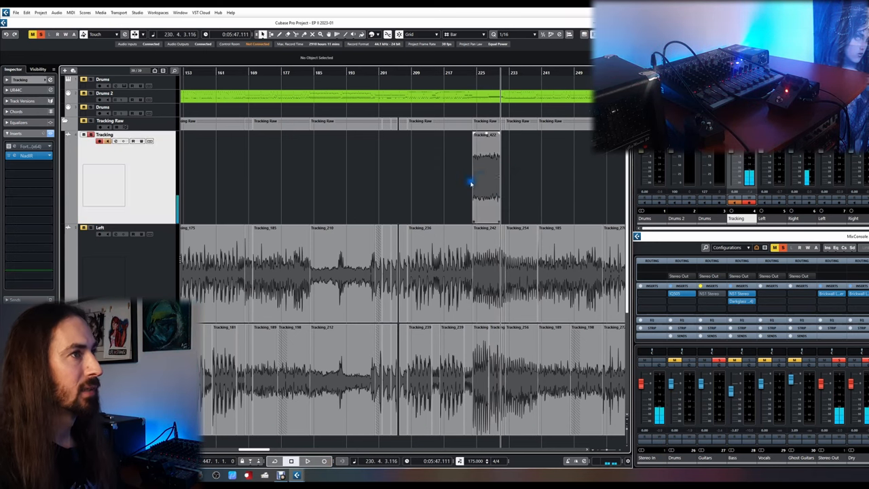
click(486, 169)
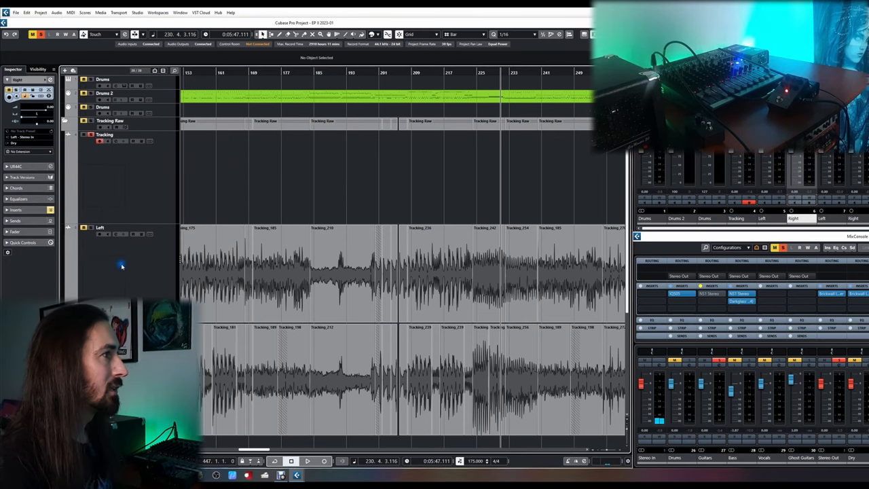
Bring the Fortin NTS amp plugin back up from the Right track's inserts
click(106, 135)
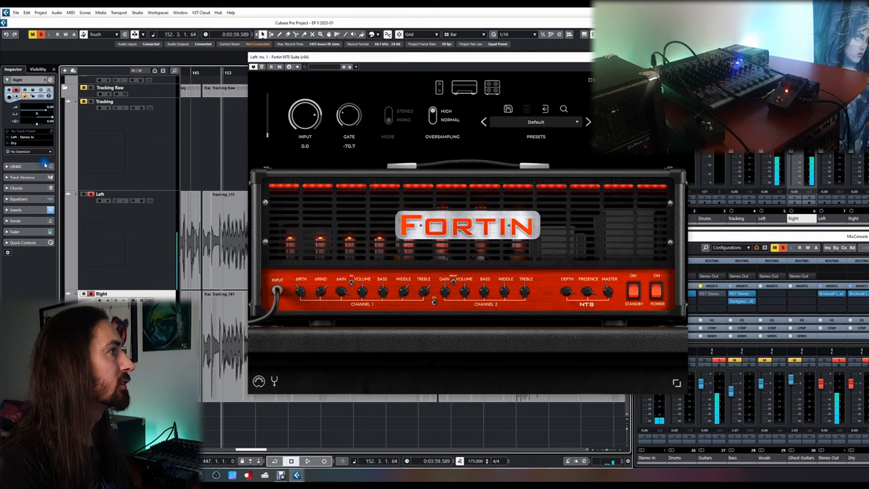
click(29, 166)
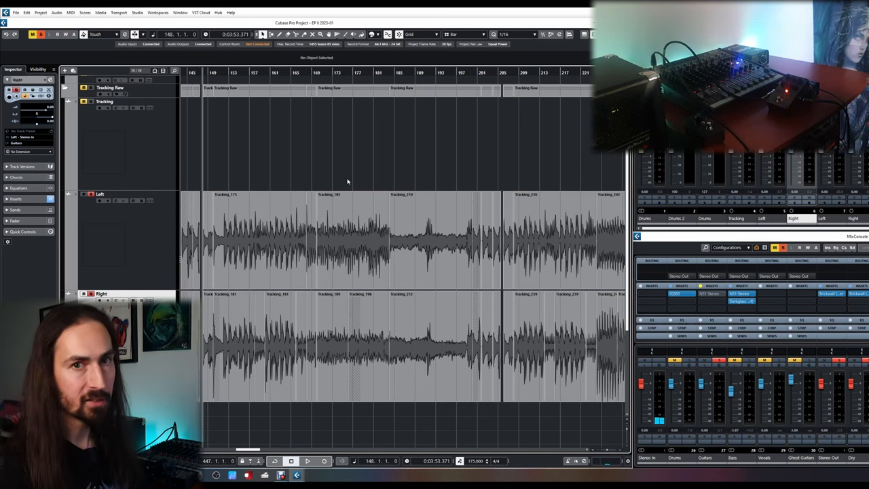
mouse_move(369, 174)
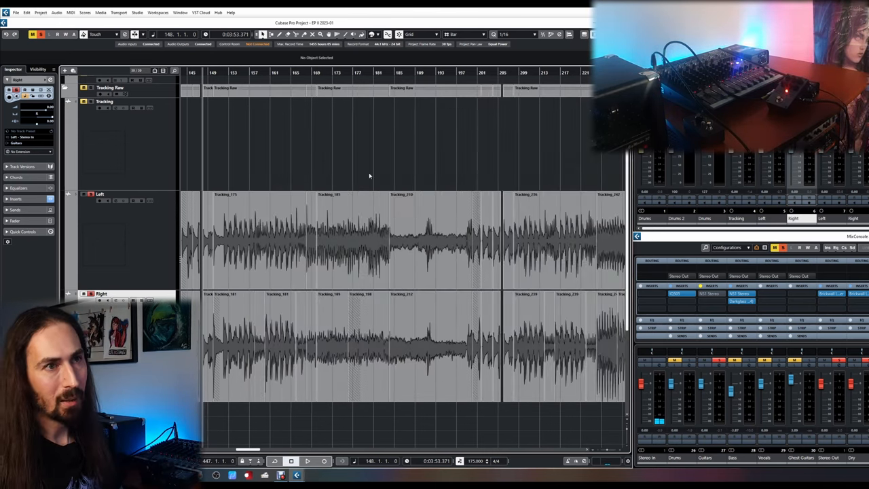
mouse_move(171, 168)
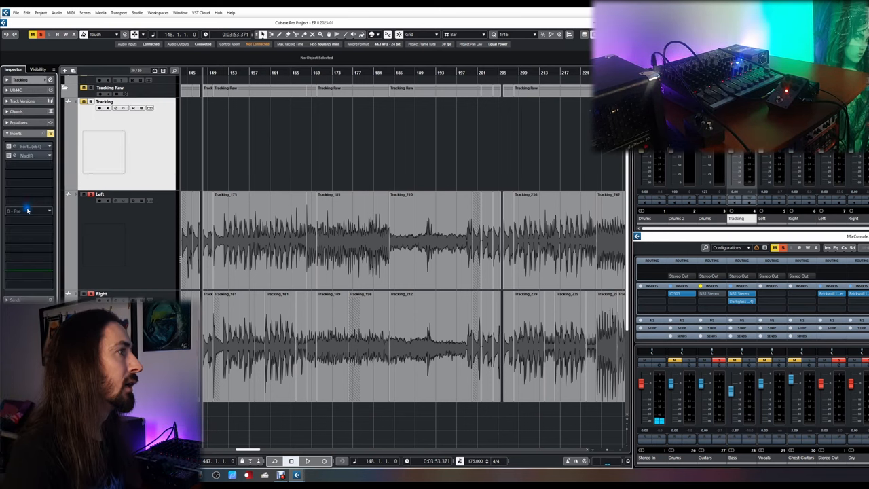
click(27, 155)
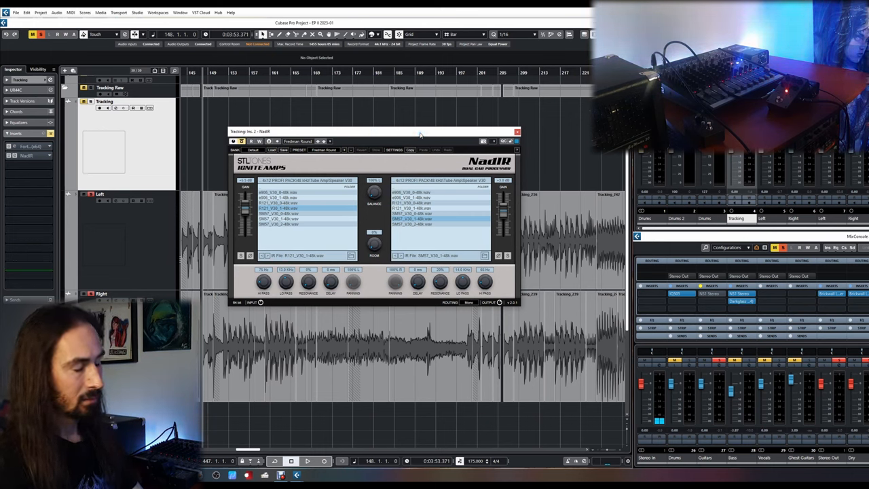
drag(418, 132, 416, 128)
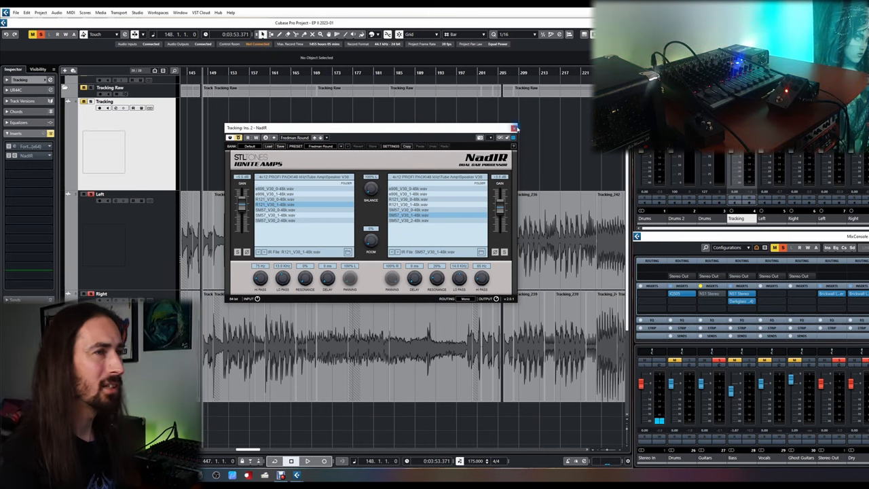
click(515, 128)
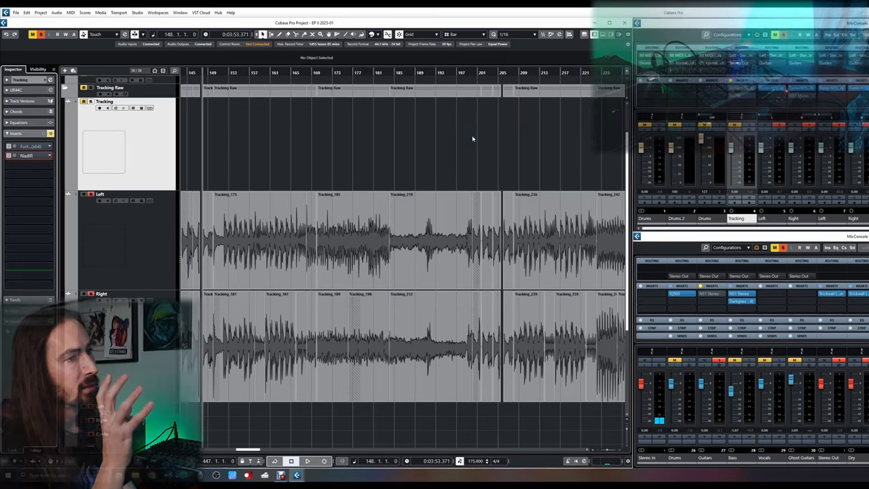